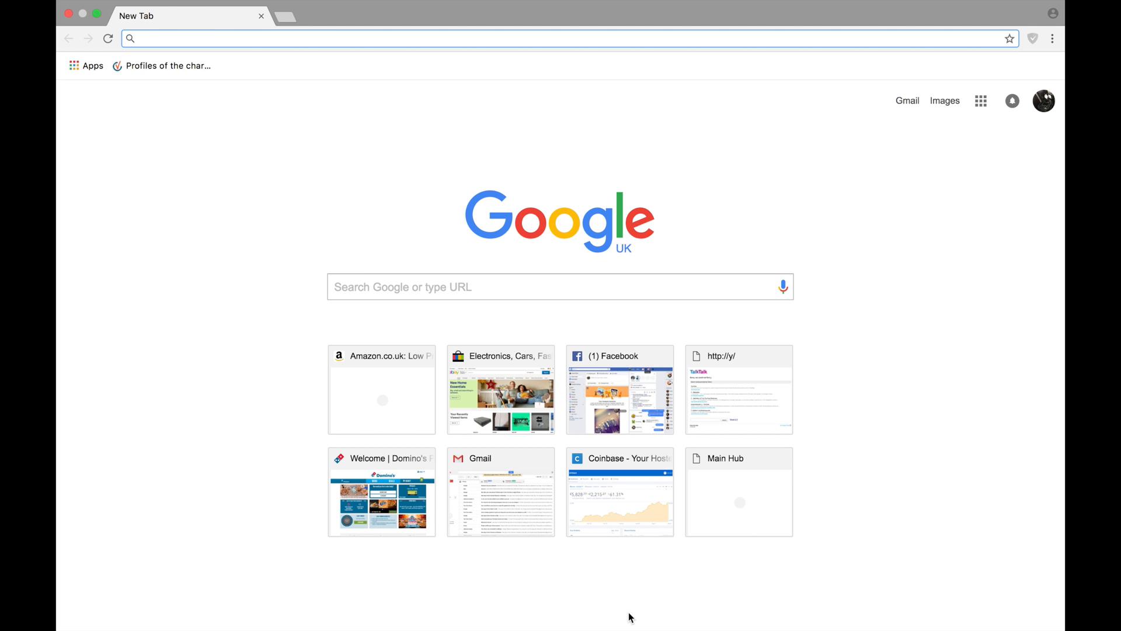
Go to minergate.com via the address bar and navigate to its Downloads page.
click(501, 38)
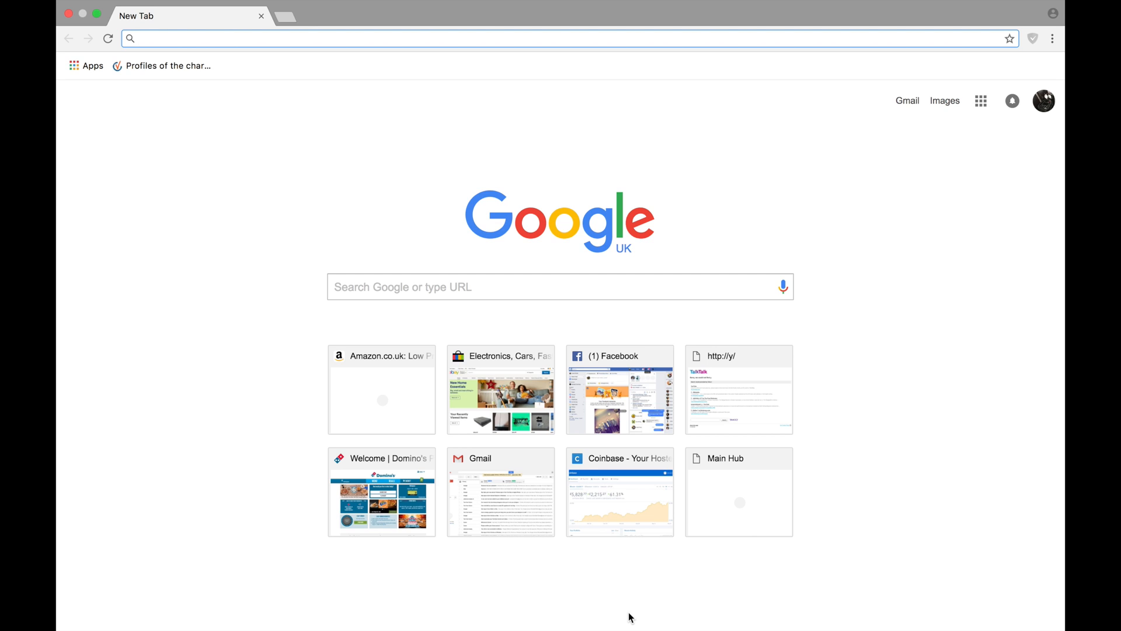
mouse_move(654, 404)
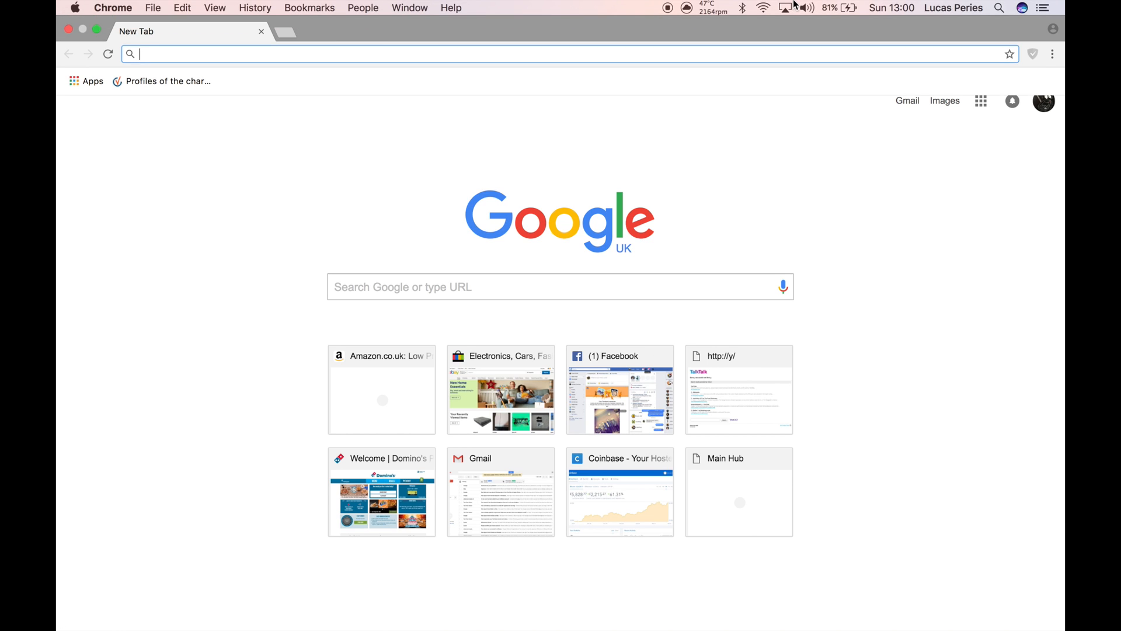
mouse_move(746, 10)
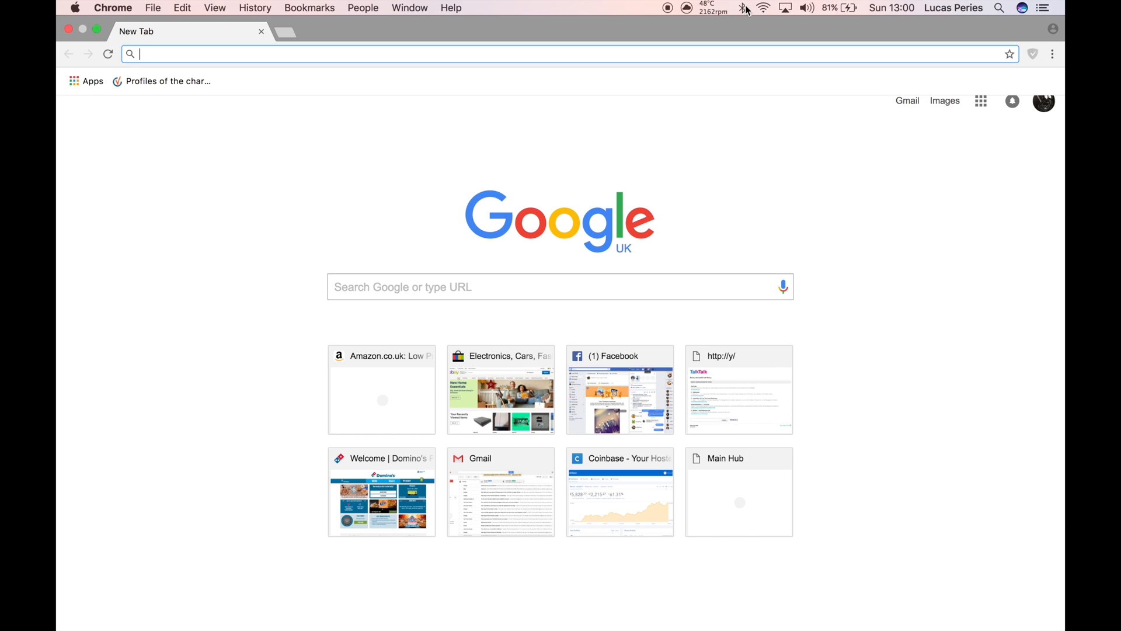
mouse_move(709, 6)
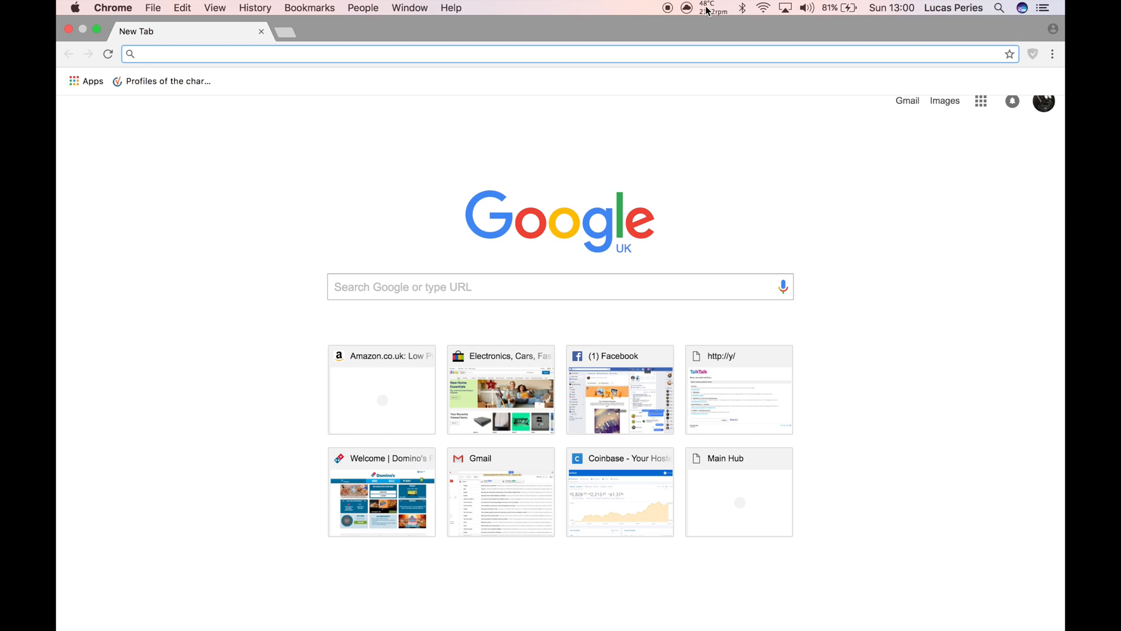
mouse_move(638, 75)
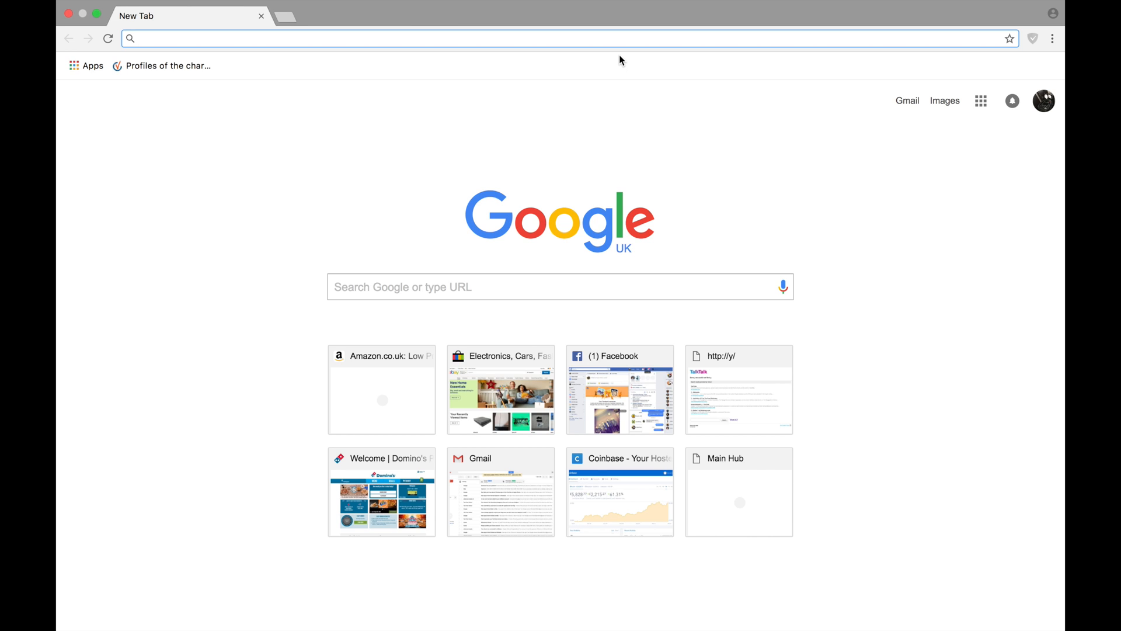
text(minergate)
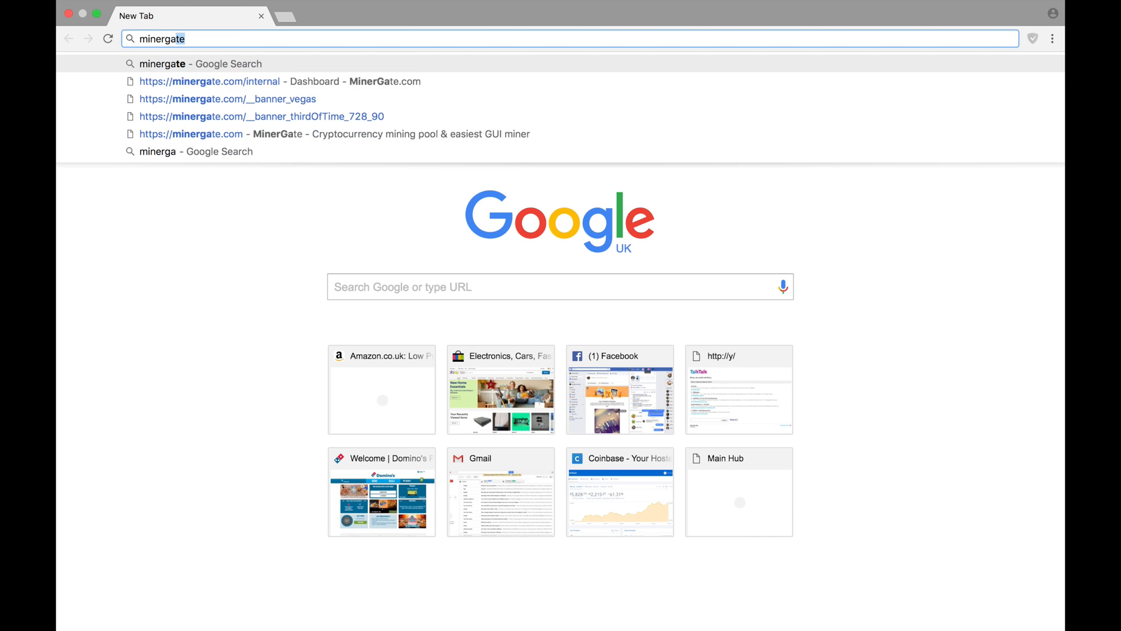
key(Return)
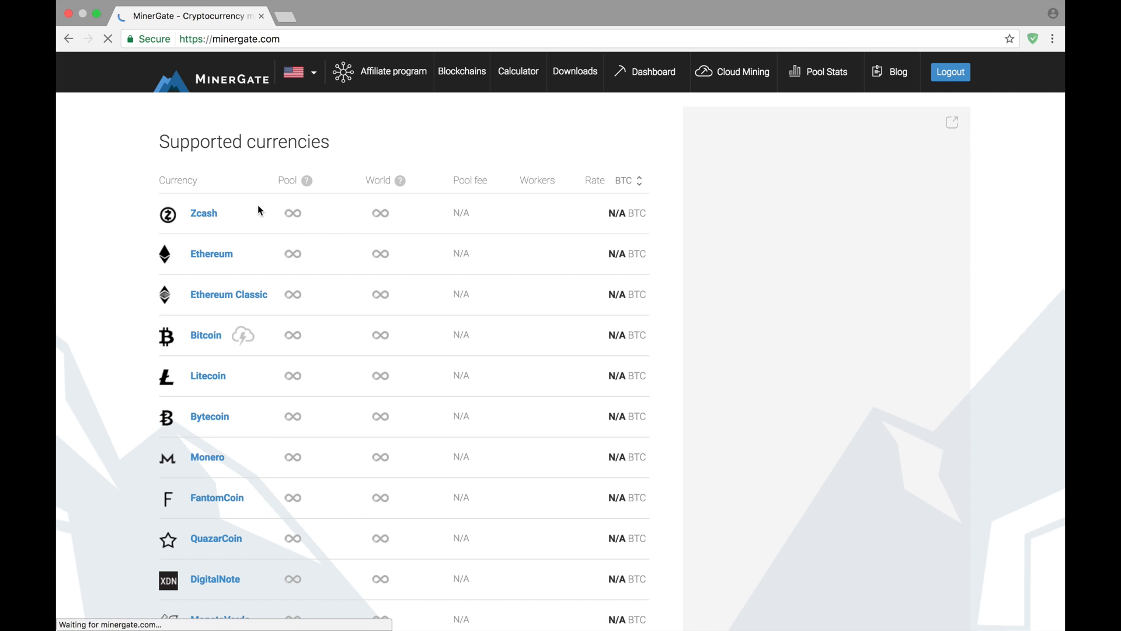
mouse_move(982, 90)
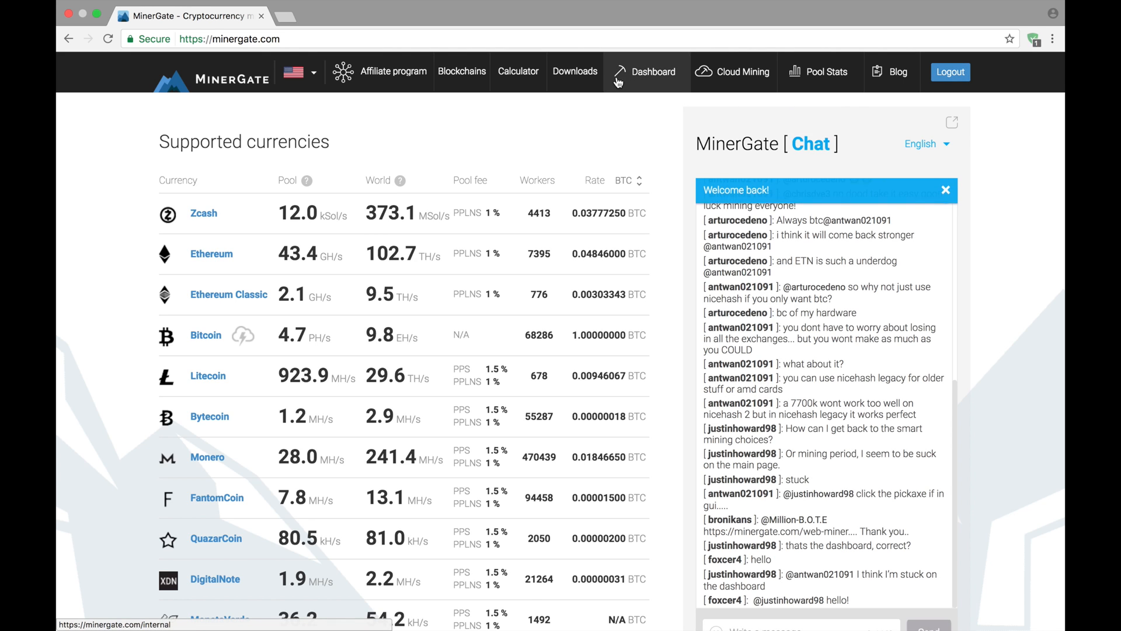
click(575, 71)
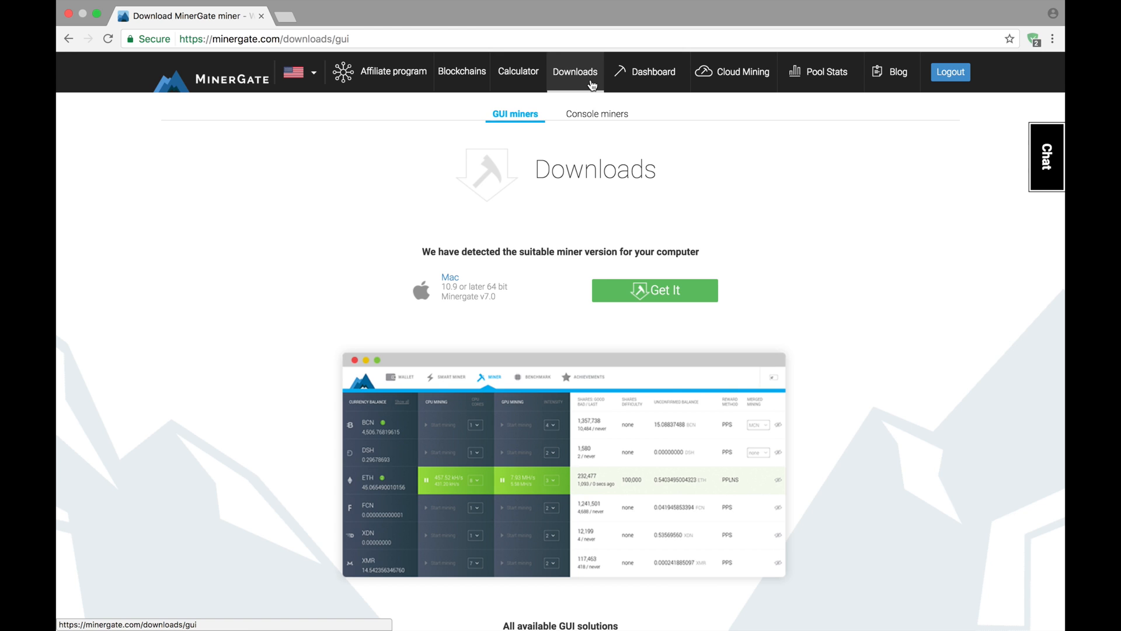
Download the suggested Mac miner and mount its .dmg from Chrome's download bar.
click(654, 290)
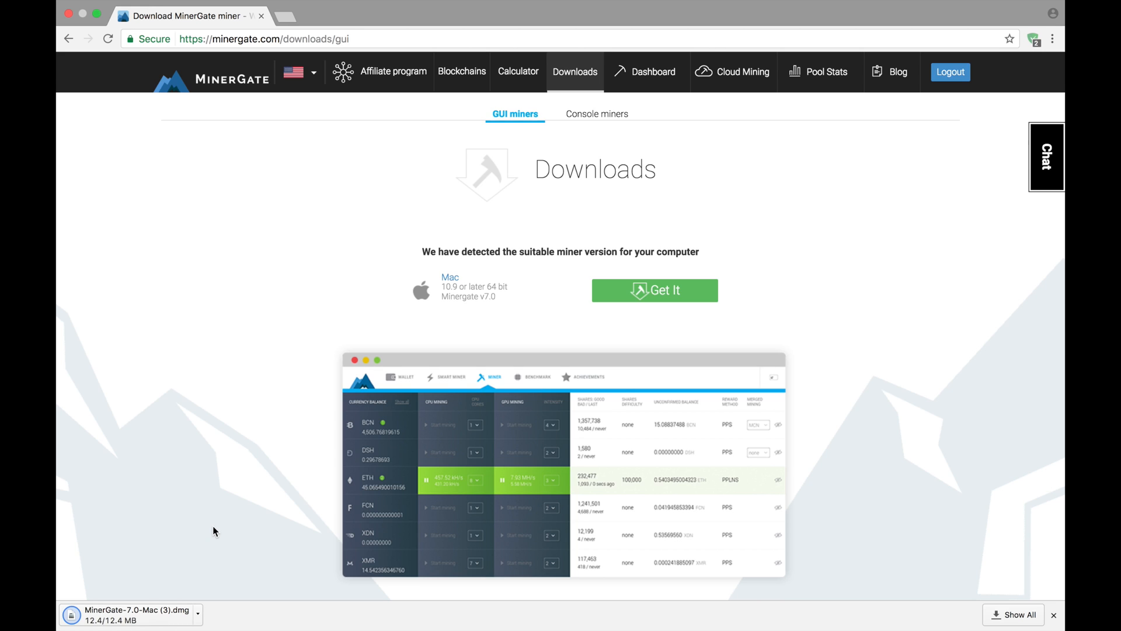
click(131, 614)
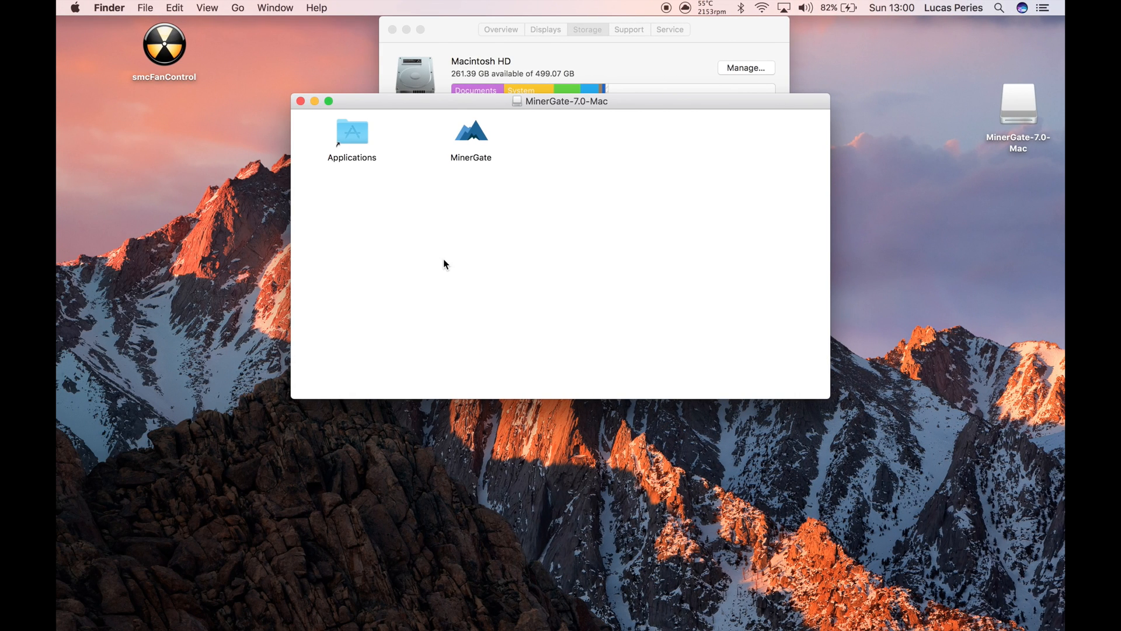
mouse_move(481, 145)
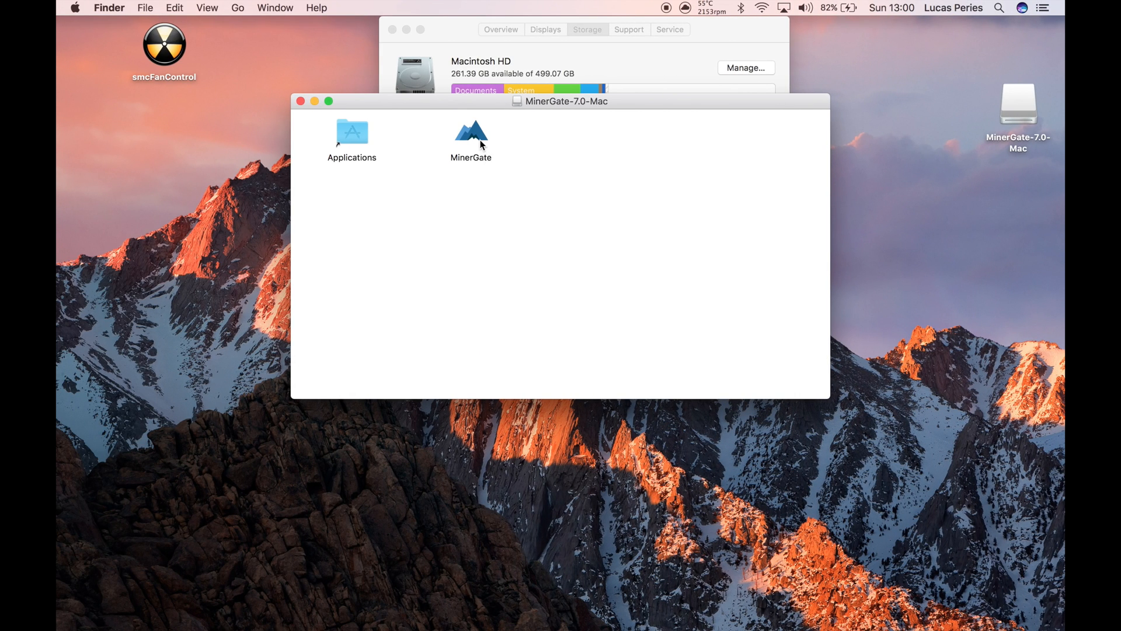
Copy MinerGate from the disk image to the desktop and launch it from there.
click(470, 133)
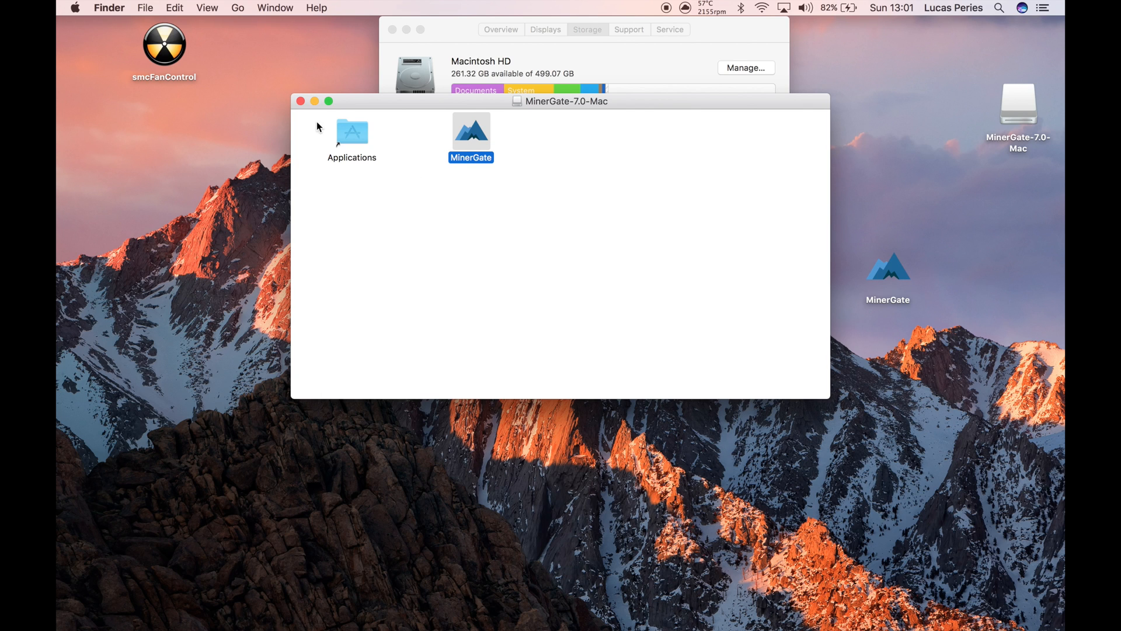
click(301, 101)
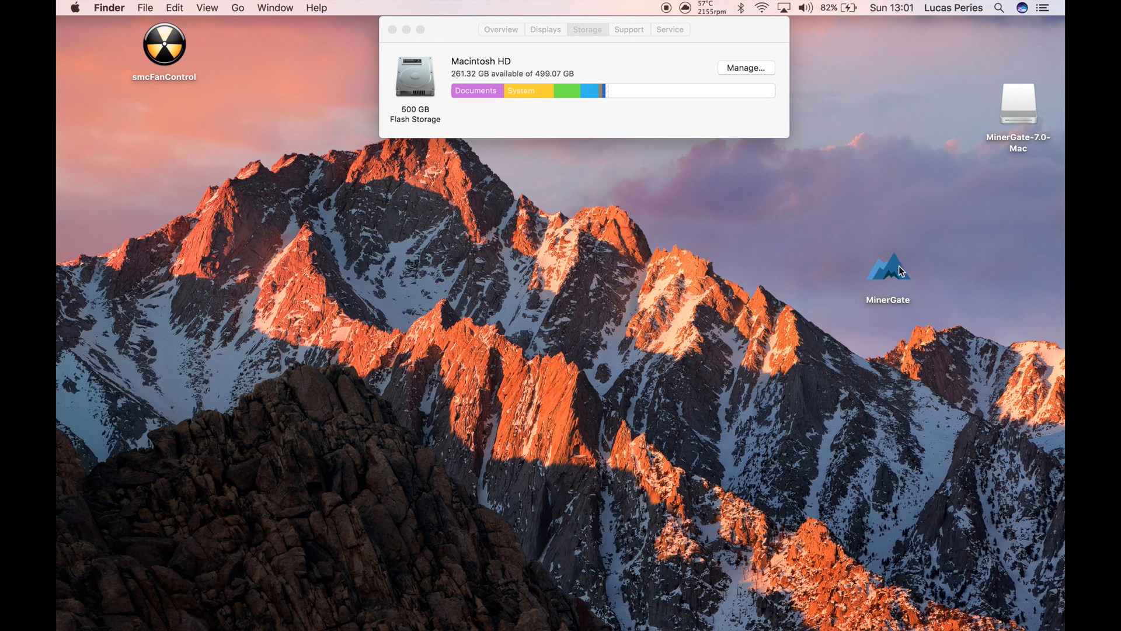
click(888, 268)
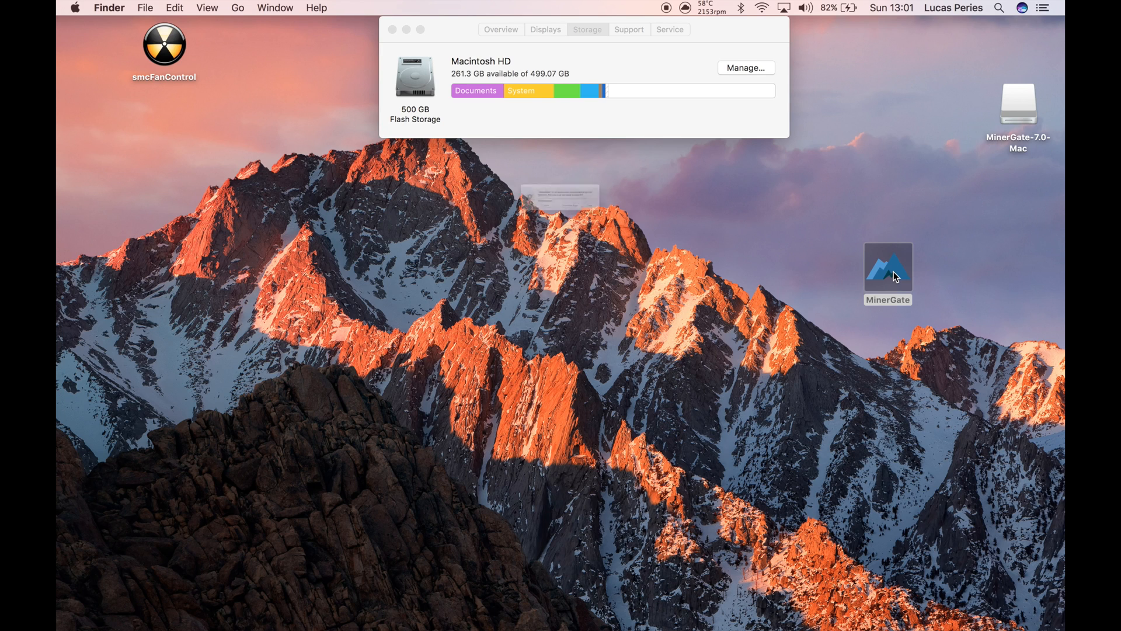
double_click(888, 265)
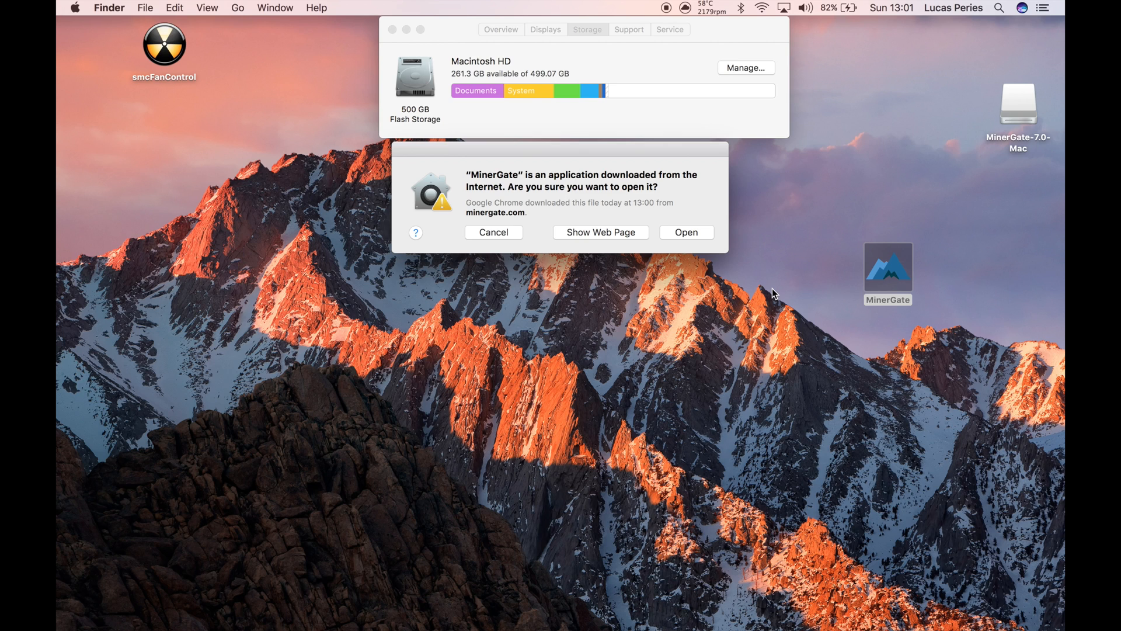
mouse_move(744, 281)
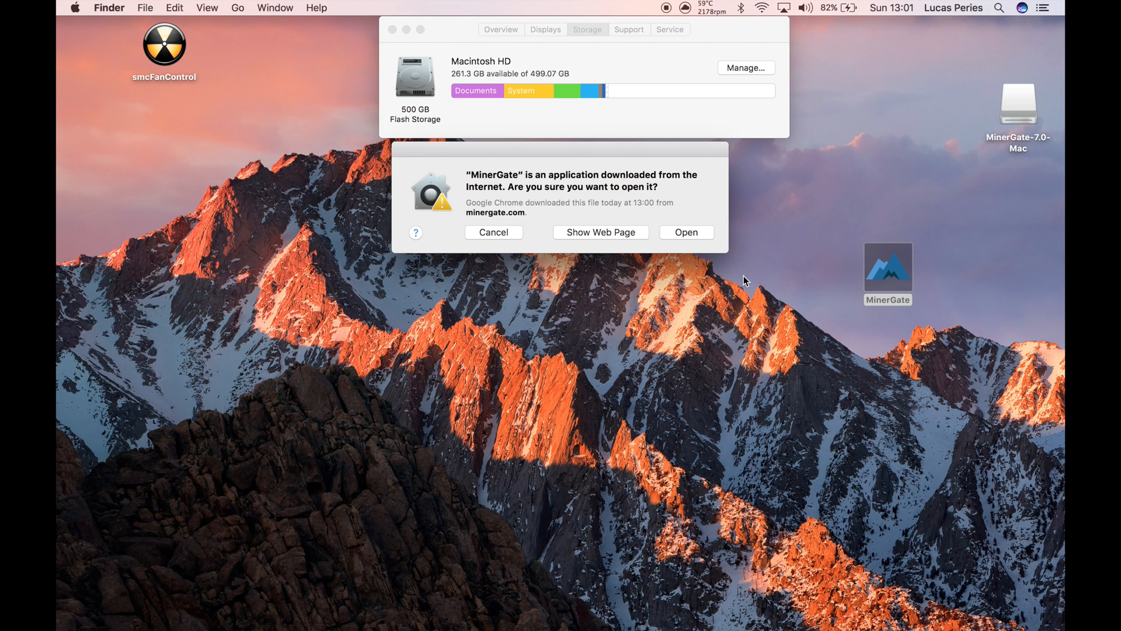
Confirm the macOS warning so MinerGate v7.0 opens to its Smart Mining screen.
click(685, 231)
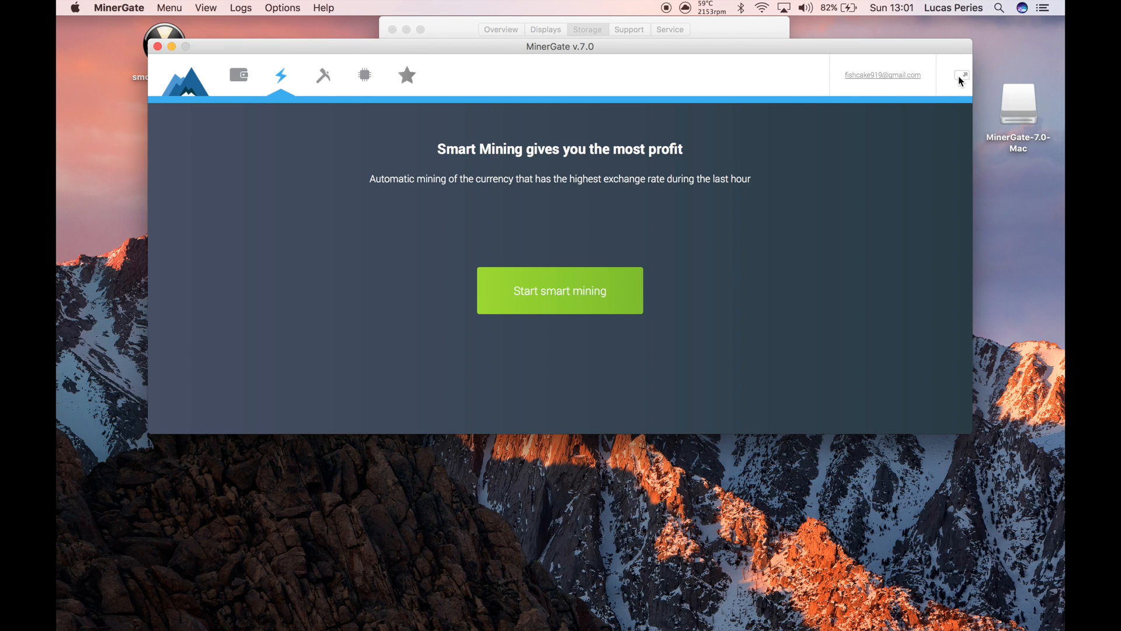
mouse_move(184, 12)
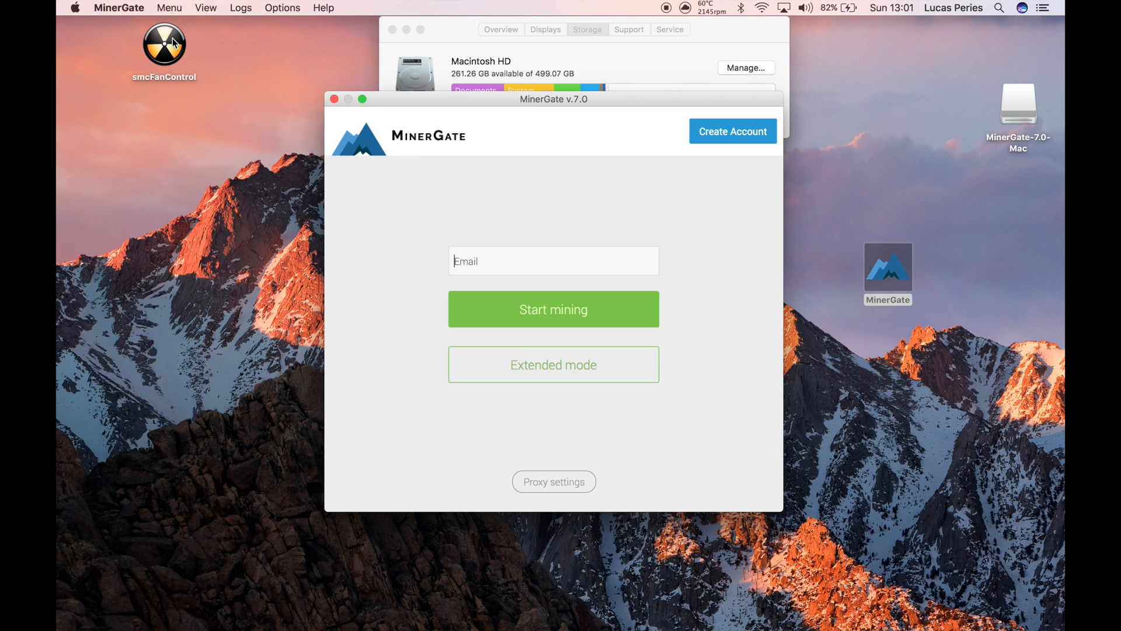
mouse_move(640, 162)
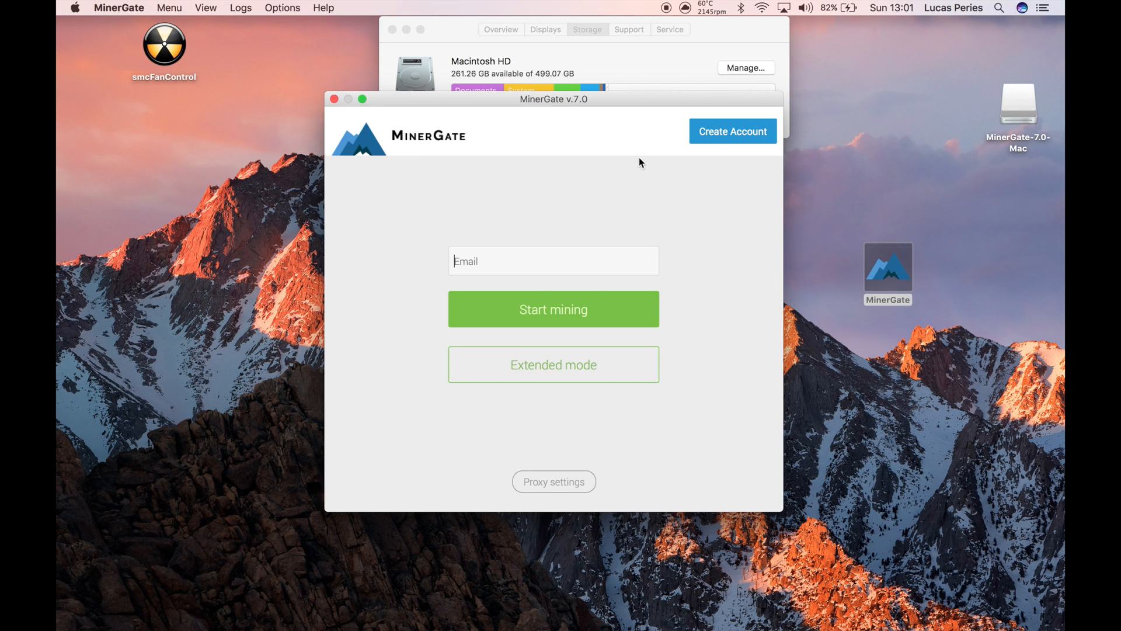
mouse_move(623, 191)
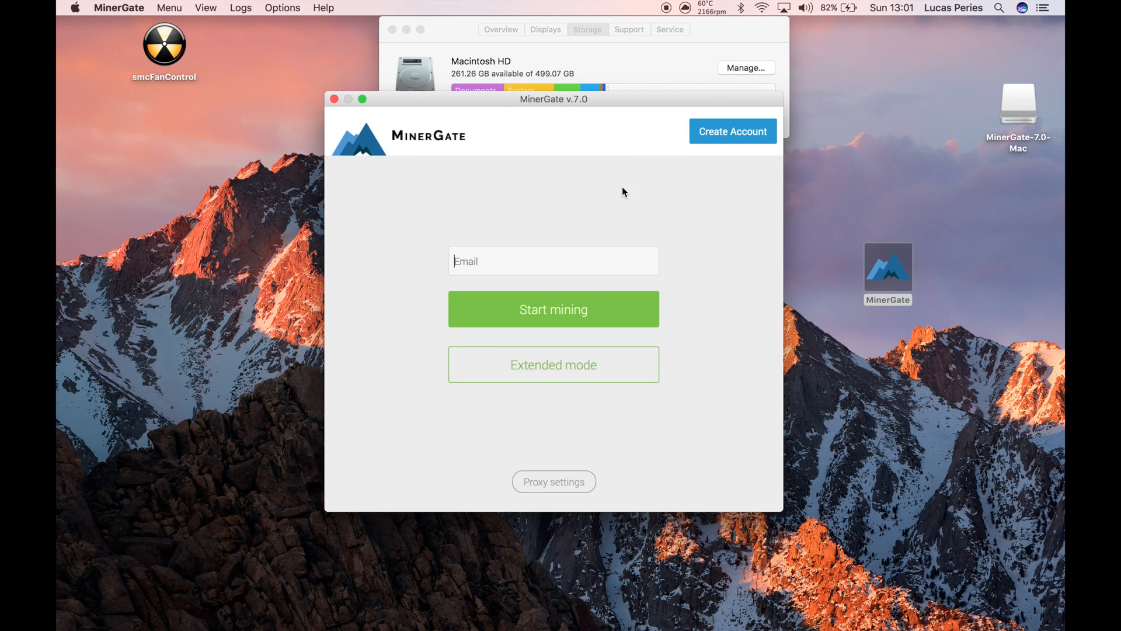
mouse_move(654, 159)
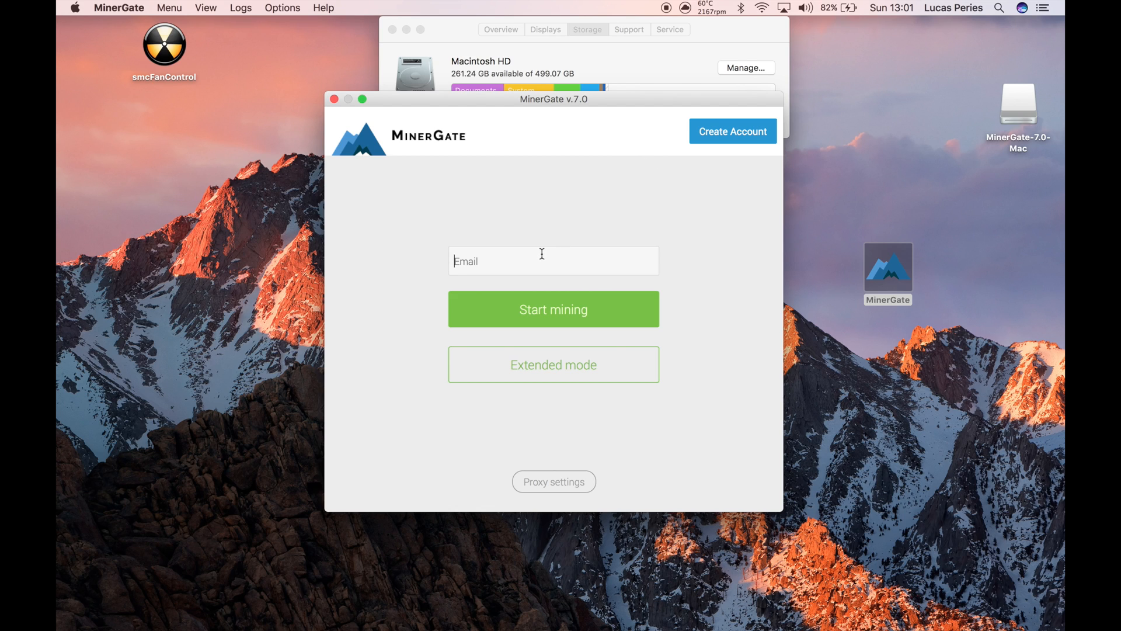
Enter the Gmail address and password and start extended mode to reach the dashboard.
click(553, 364)
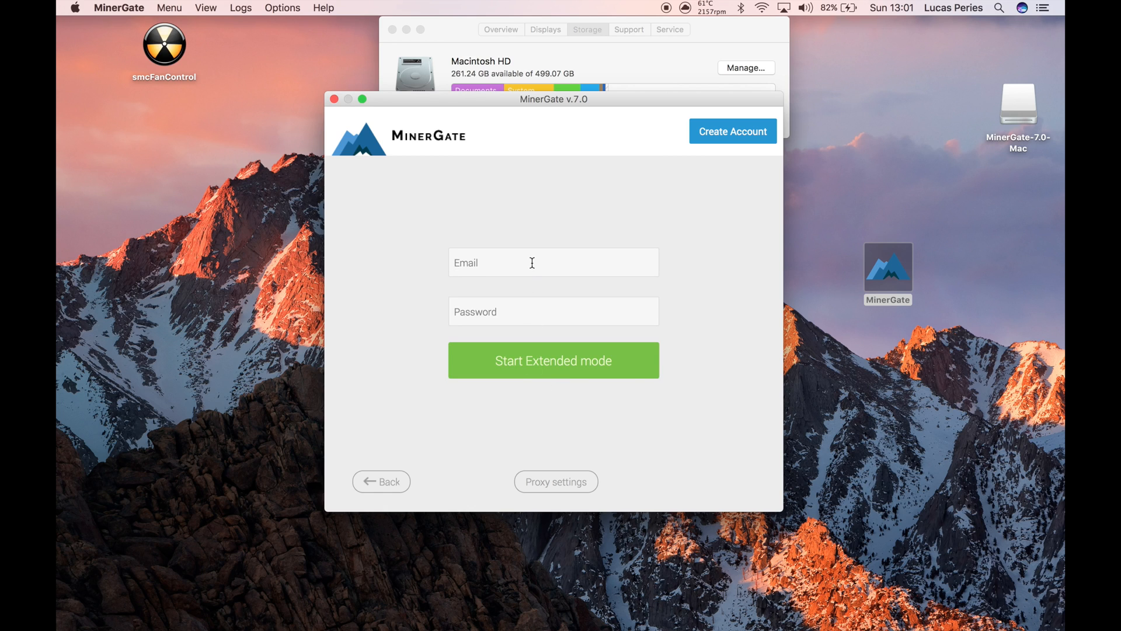
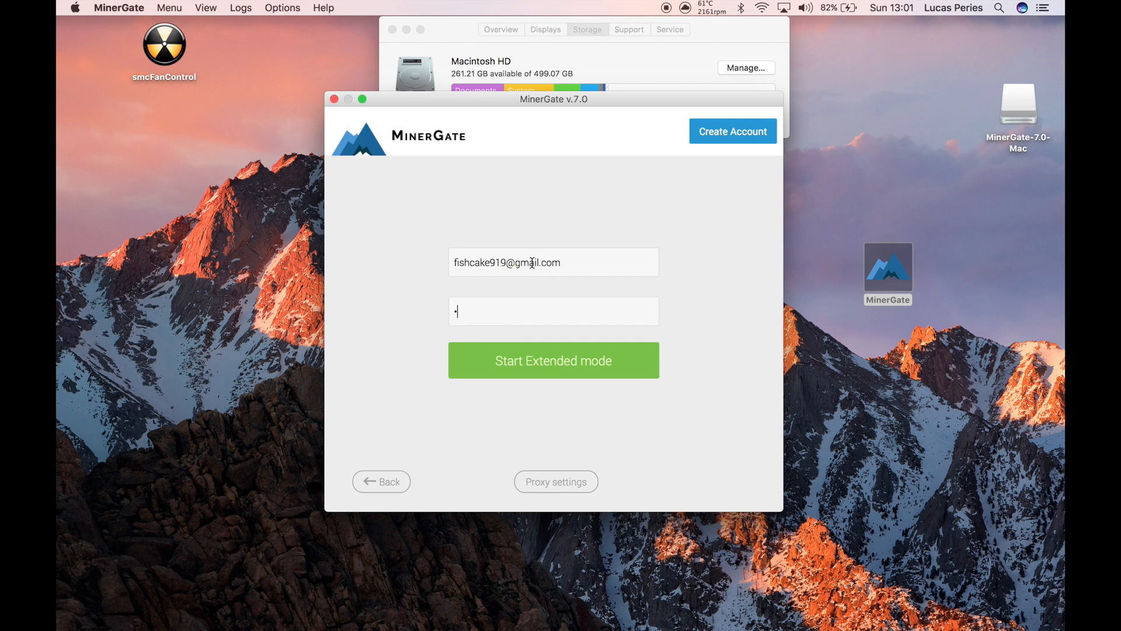
text(password)
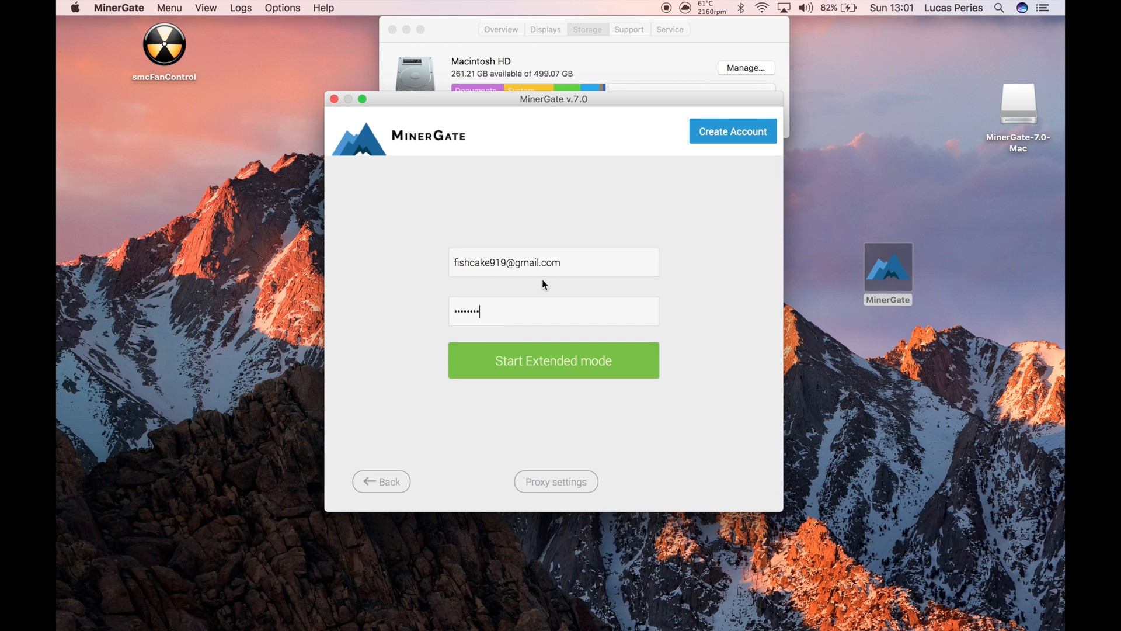
click(552, 360)
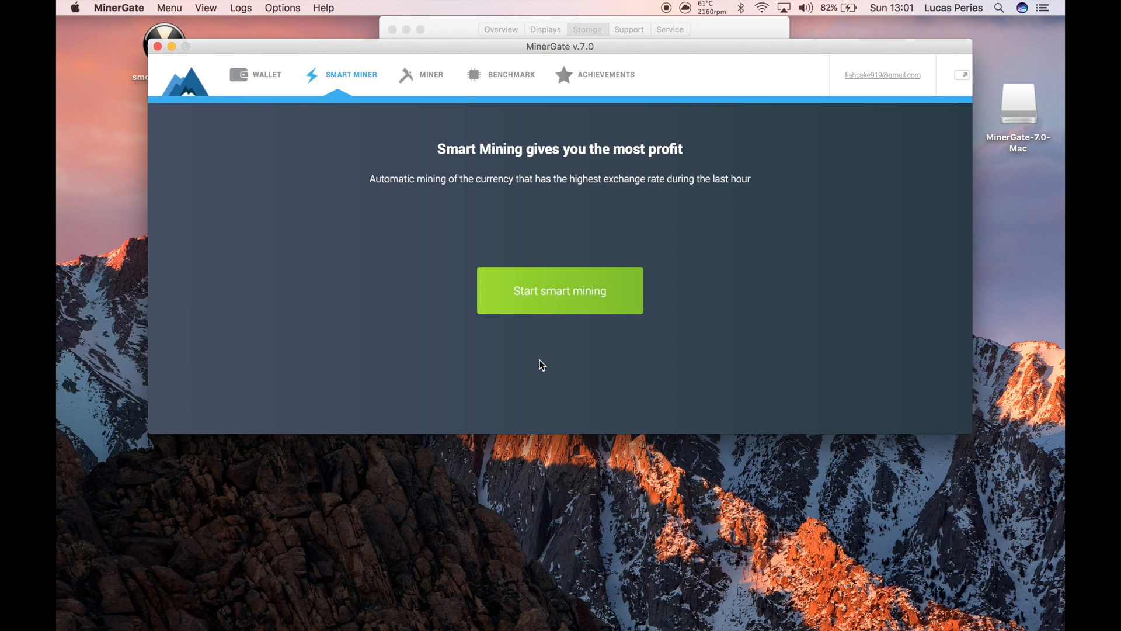
Visit the Wallet, Miner and Achievements tabs, then Wallet, ending on the Miner table.
click(266, 74)
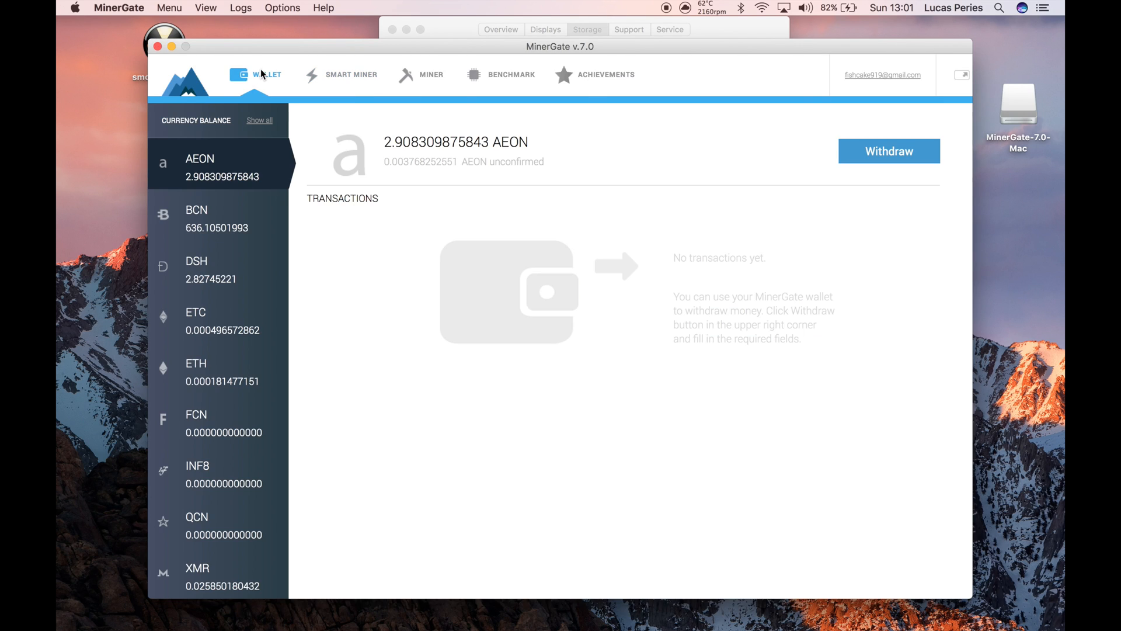
click(430, 75)
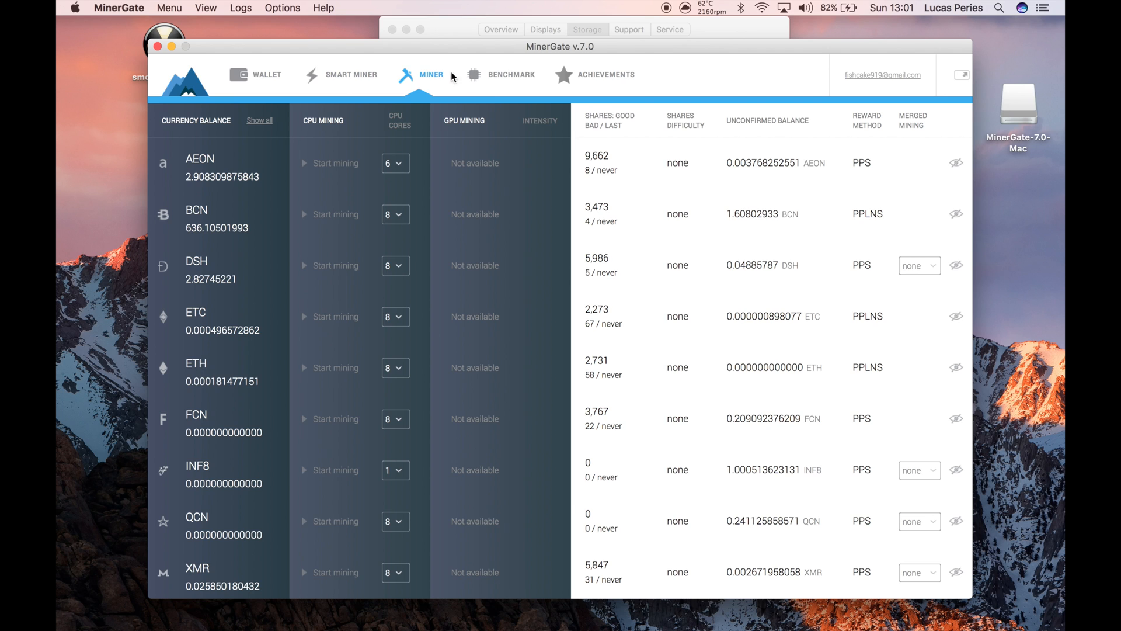
click(606, 75)
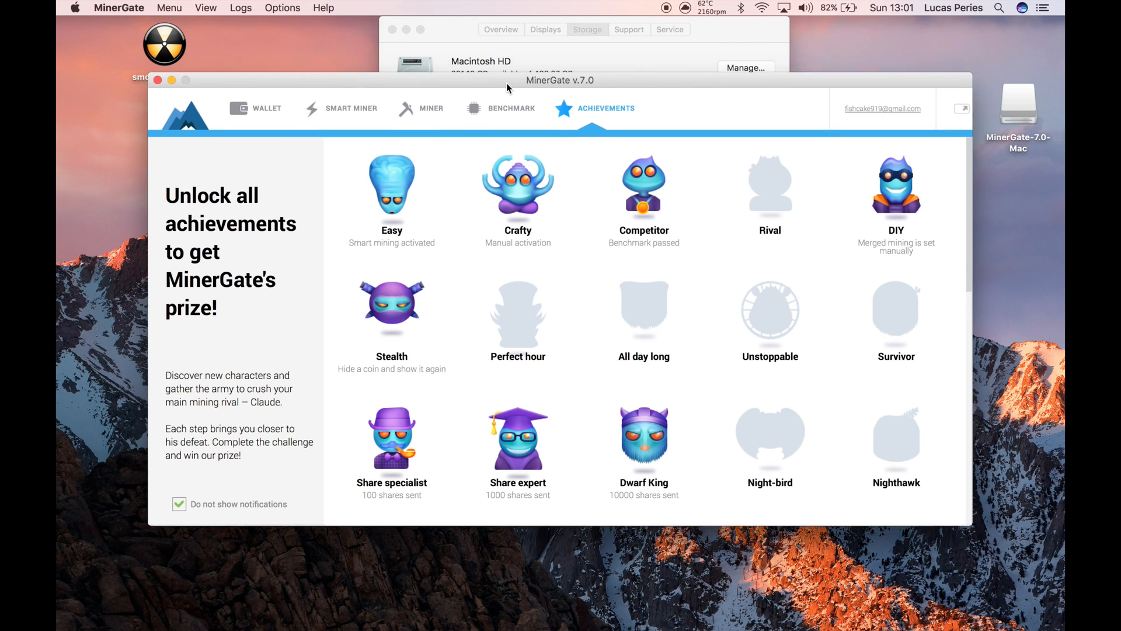
click(265, 107)
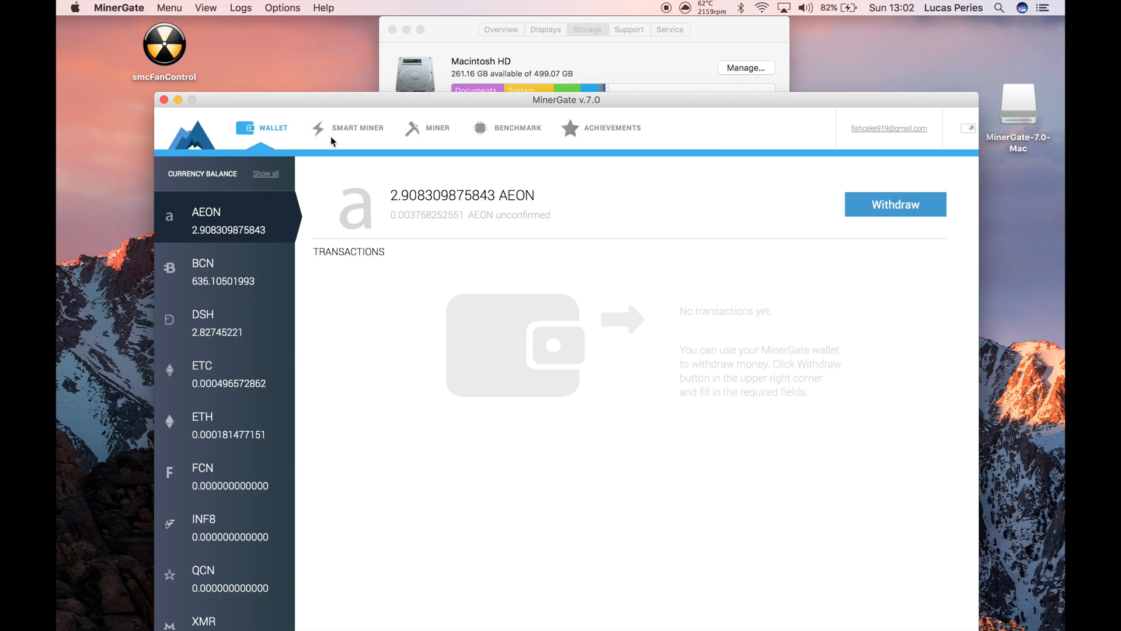
click(437, 127)
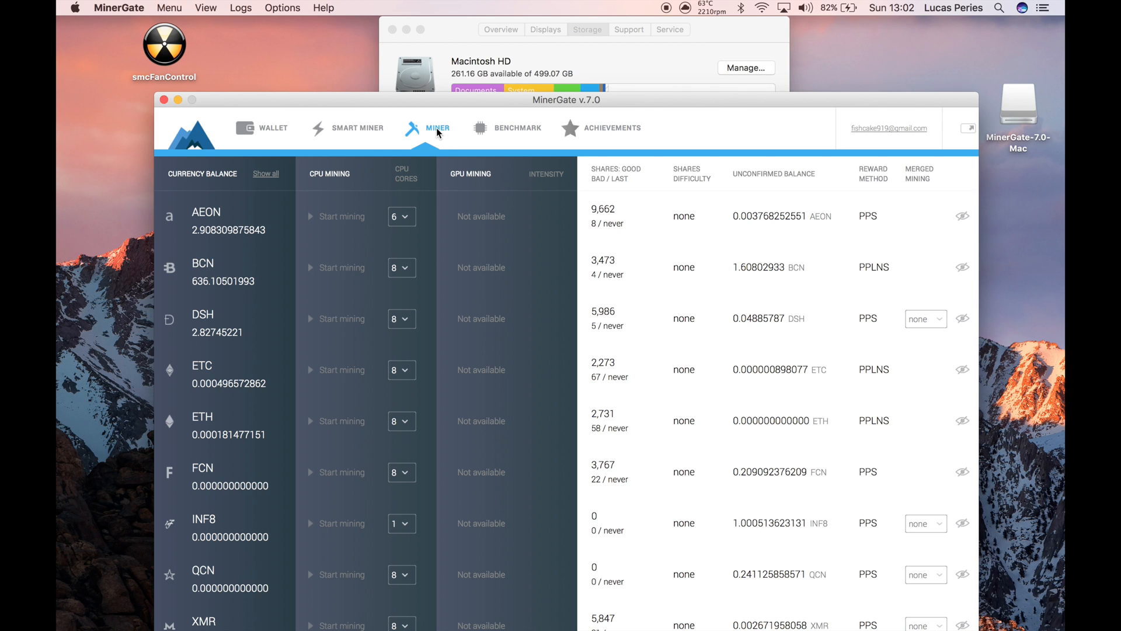
mouse_move(631, 25)
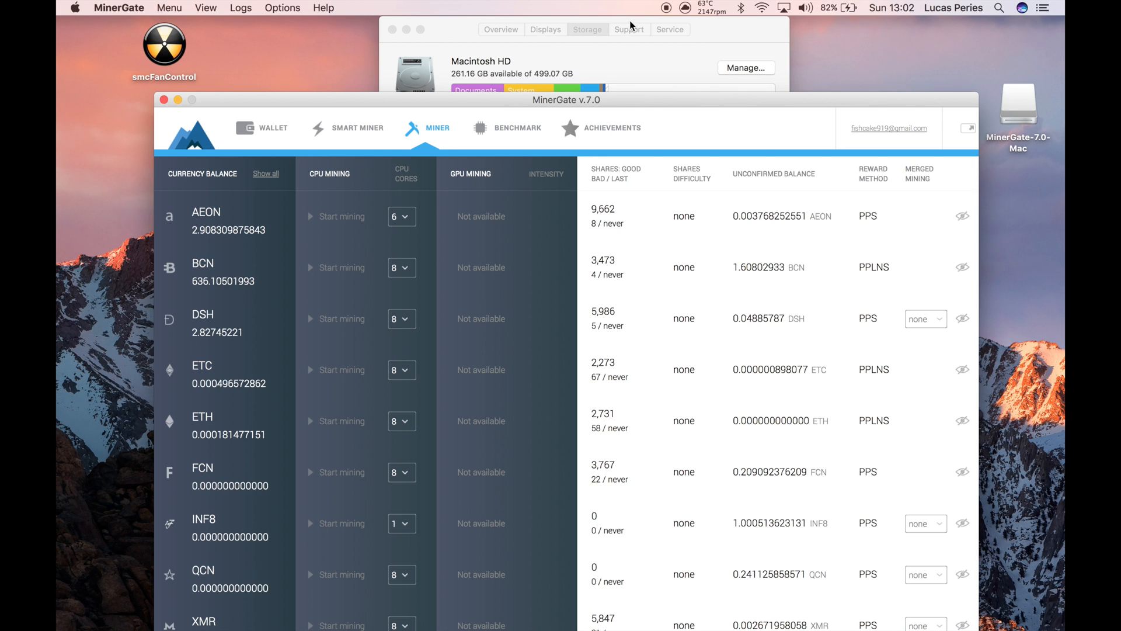